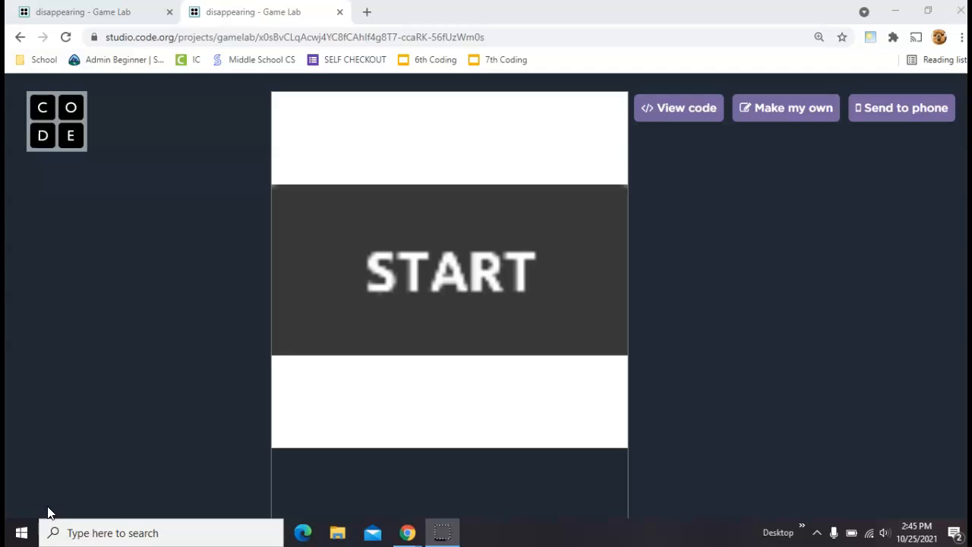
# Press START in the running shared game so the tan and purple cats appear.
pyautogui.click(540, 235)
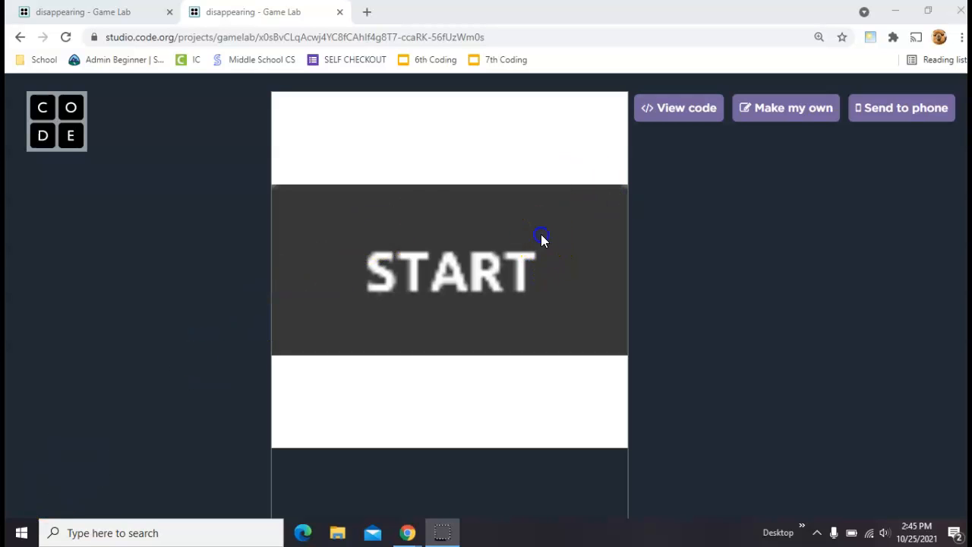
pyautogui.click(540, 235)
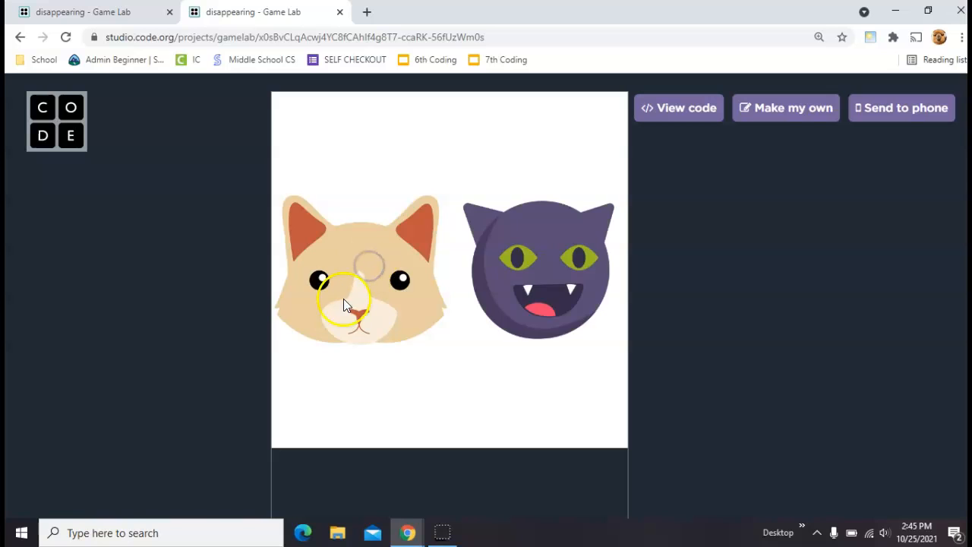
pyautogui.moveTo(554, 261)
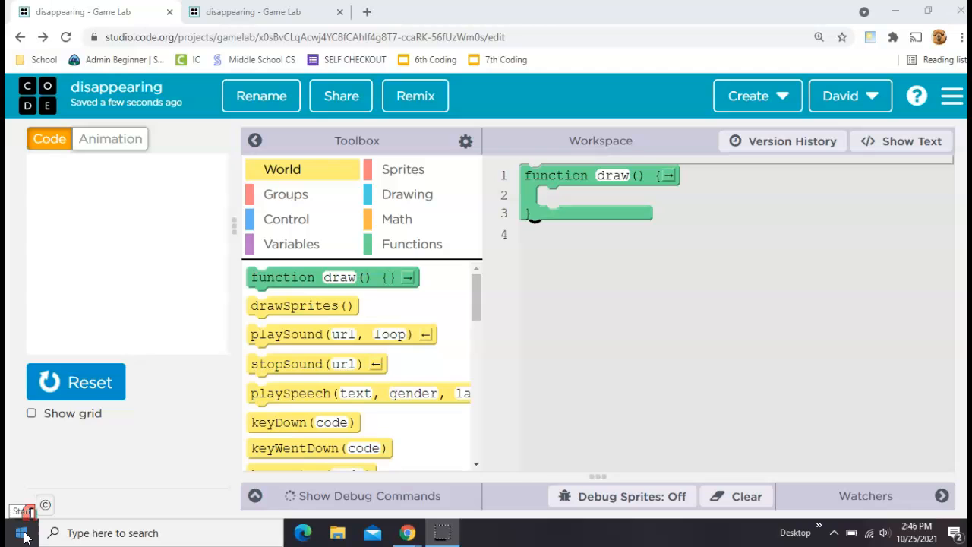
pyautogui.moveTo(109, 138)
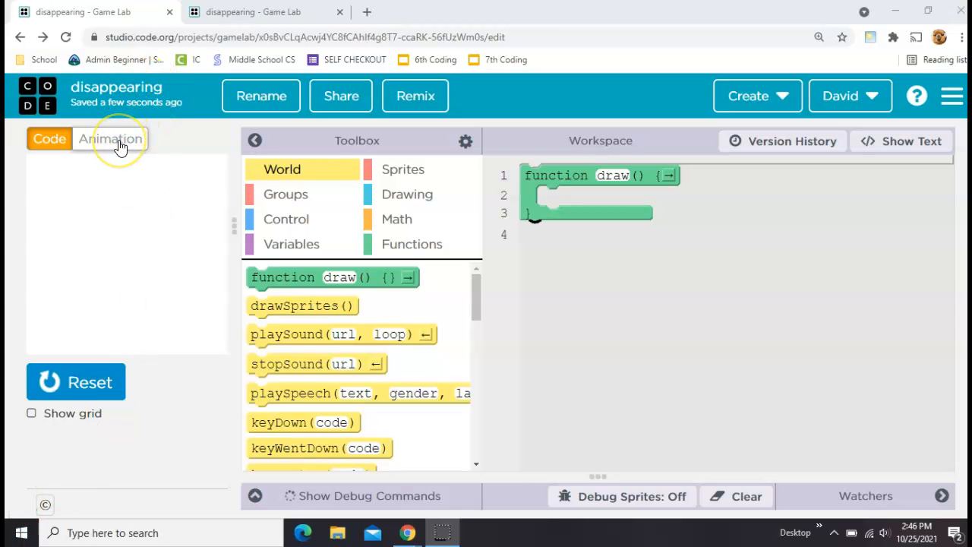
# Browse the Animation Library and search 'st' to find a start button animation.
pyautogui.click(109, 138)
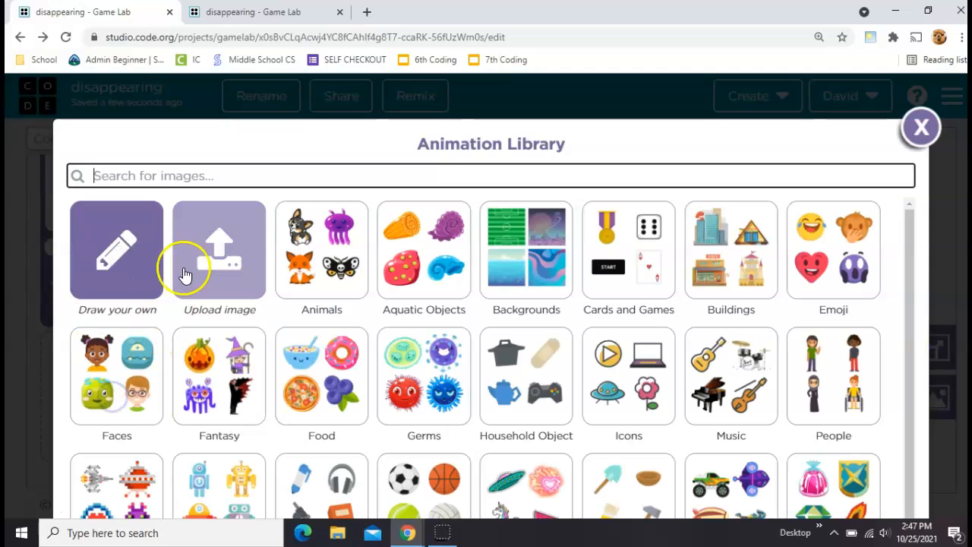
pyautogui.write('st')
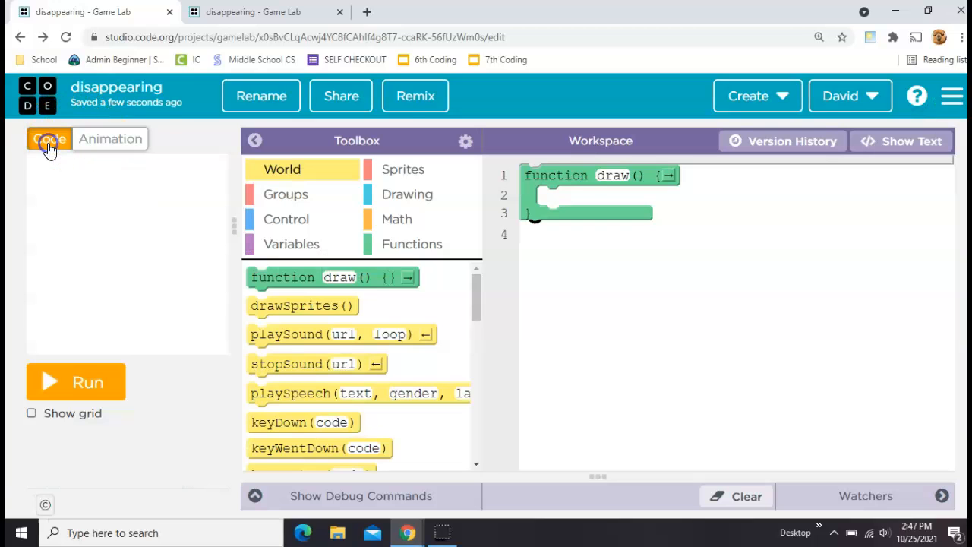
# Create sprites cat1 and cat2 with animalhead_cat_1 and halloweenemoji_05_1, and call drawSprites in draw().
pyautogui.click(403, 169)
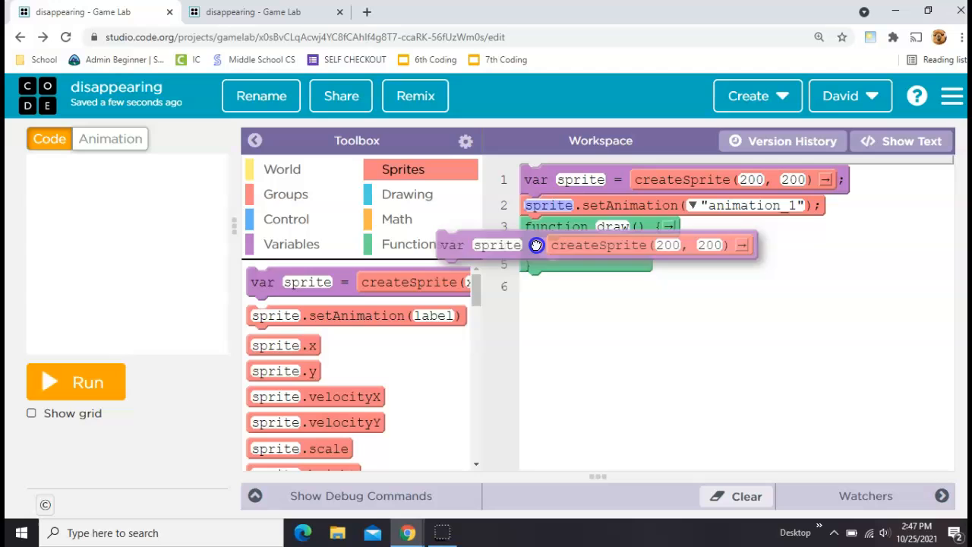
pyautogui.moveTo(535, 245); pyautogui.dragTo(580, 266)
pyautogui.write('cat1')
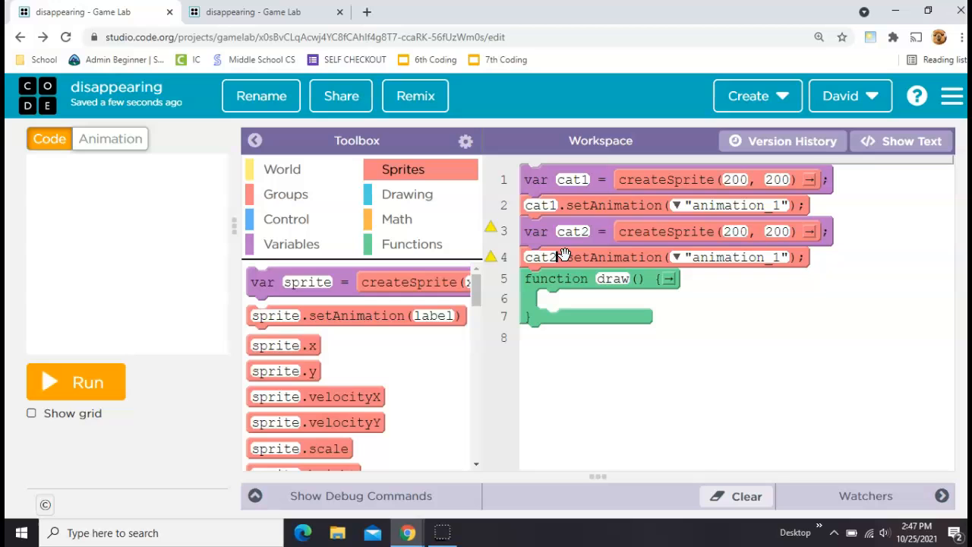
pyautogui.click(678, 205)
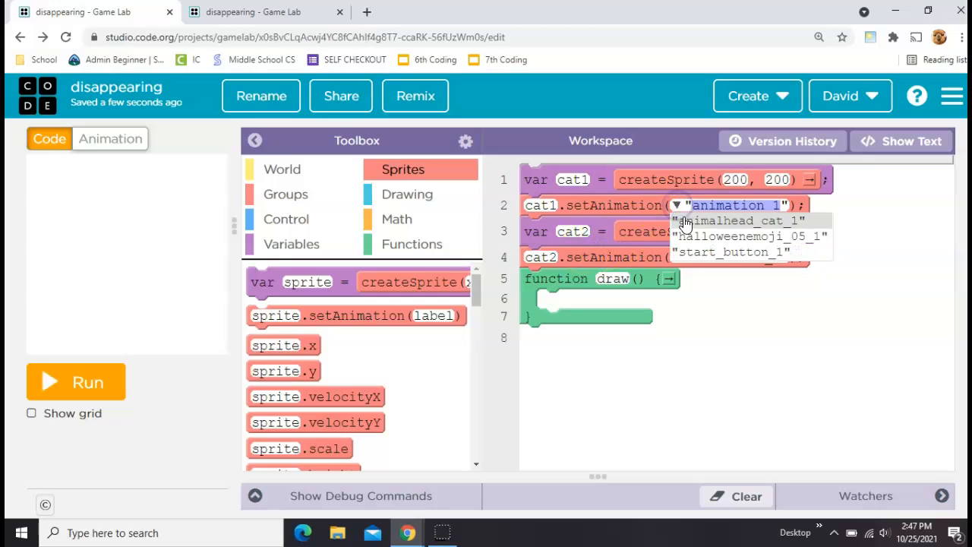
pyautogui.click(737, 220)
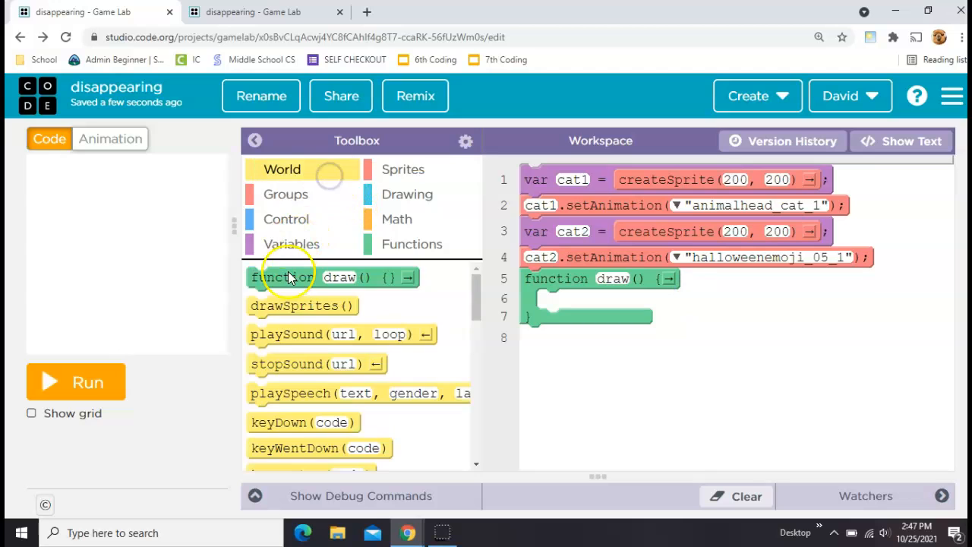
pyautogui.moveTo(302, 305); pyautogui.dragTo(593, 299)
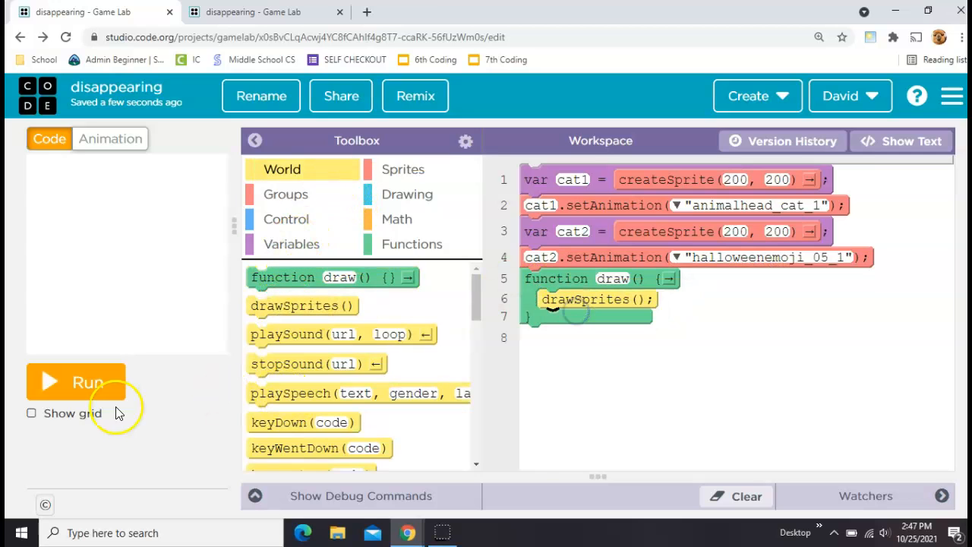
# Set cat1 and cat2 to scale 0.5 at x 100 and 300, and rerun to preview them.
pyautogui.click(76, 381)
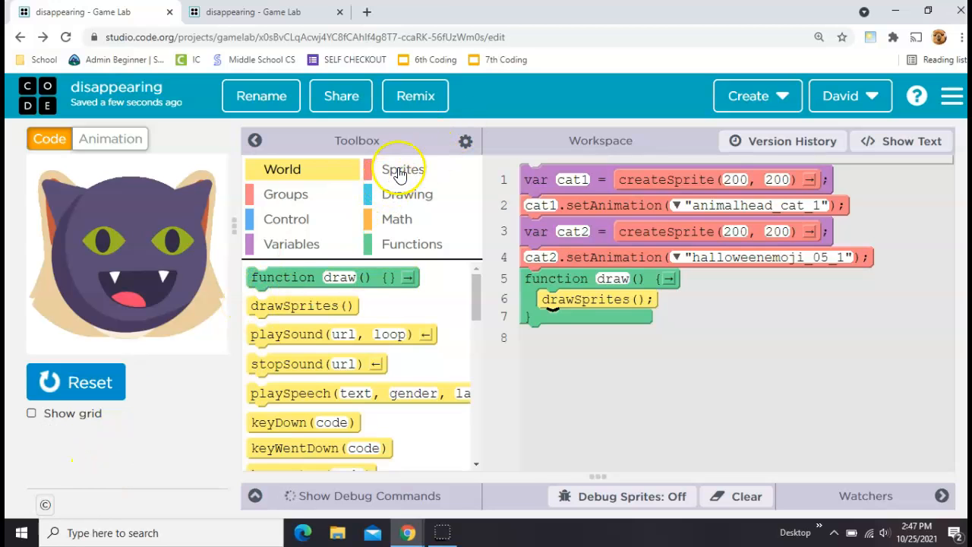
pyautogui.click(401, 168)
pyautogui.write('0.')
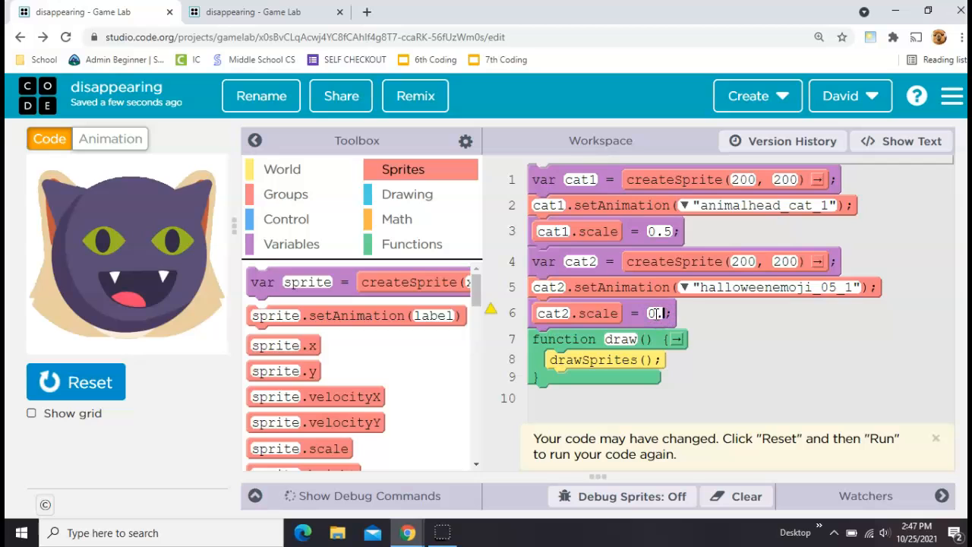
pyautogui.click(76, 383)
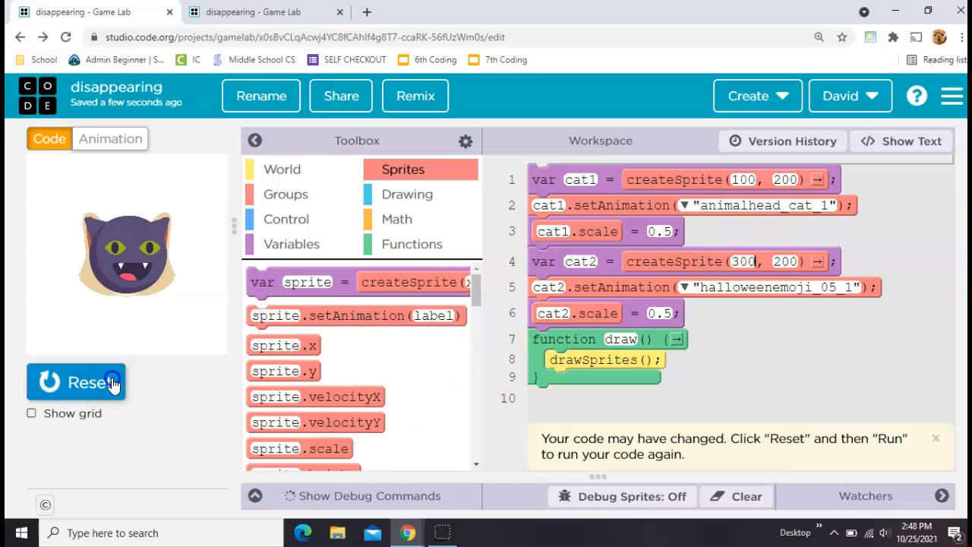
pyautogui.click(82, 383)
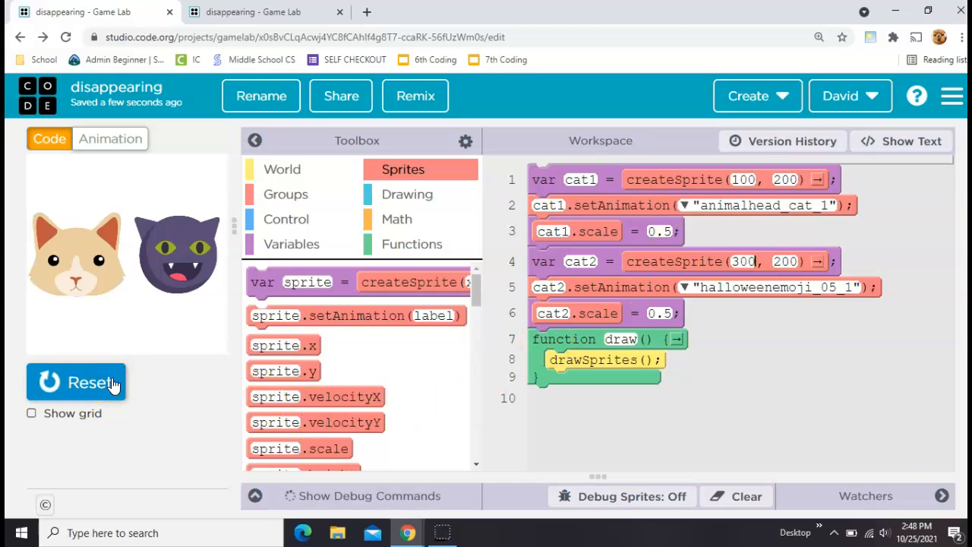
pyautogui.click(110, 138)
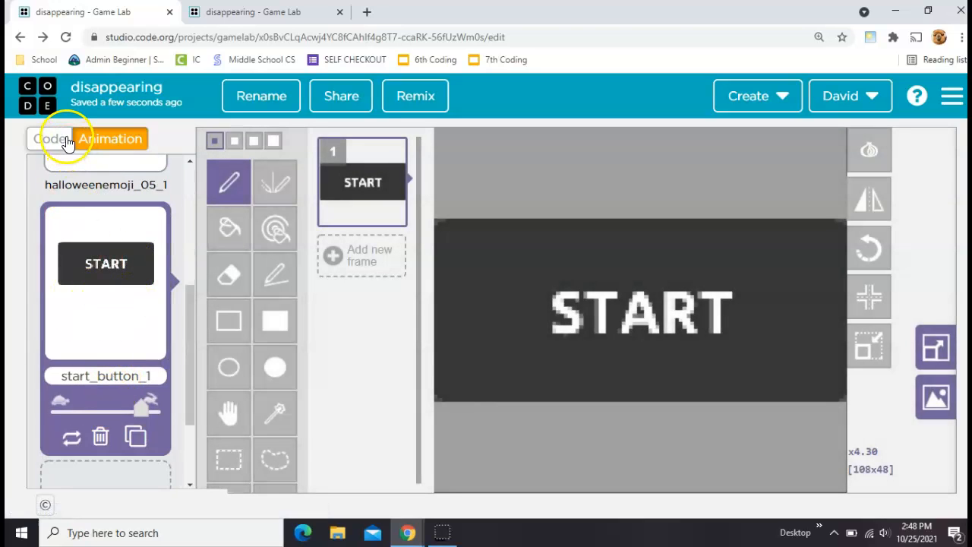
# Create a third sprite named start and run, hitting a missing-animation error.
pyautogui.click(49, 138)
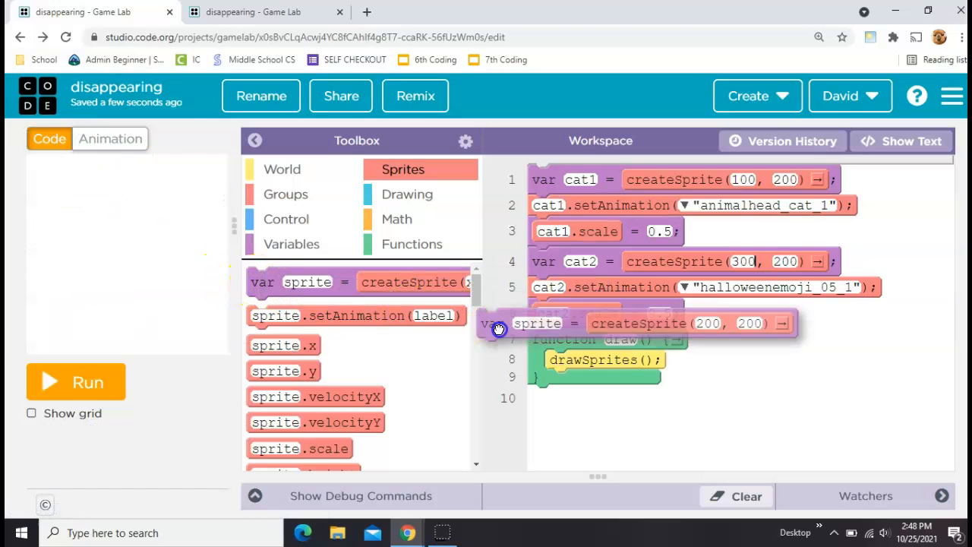
pyautogui.moveTo(500, 328); pyautogui.dragTo(368, 316)
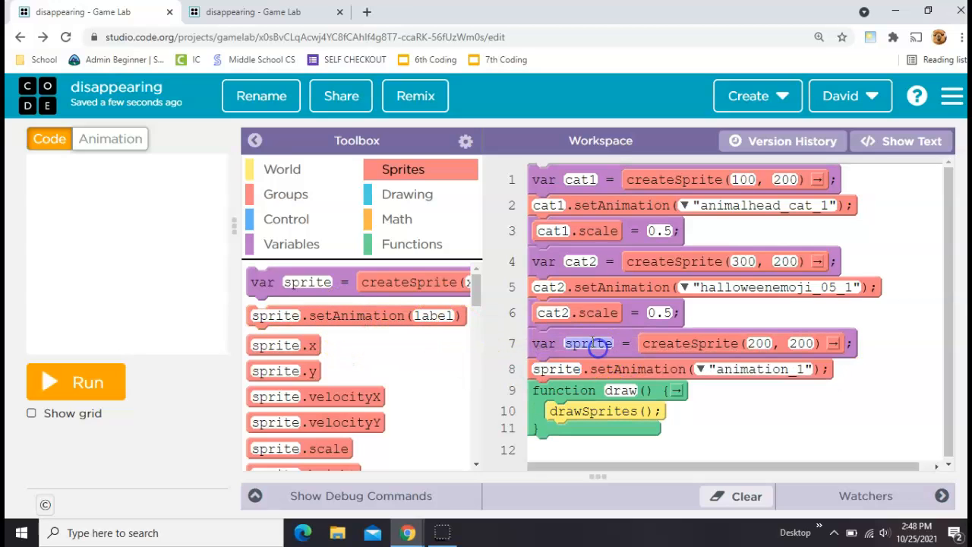
pyautogui.write('start')
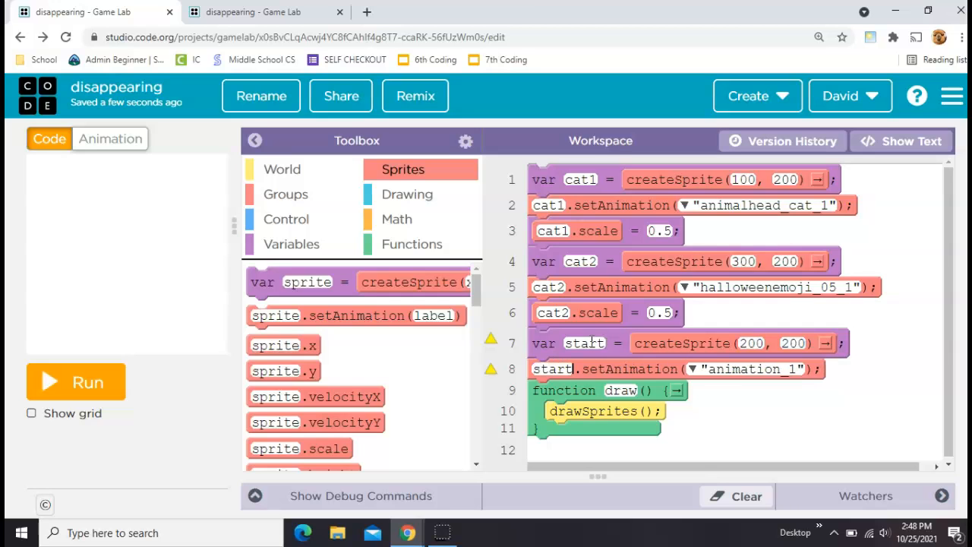
pyautogui.click(76, 381)
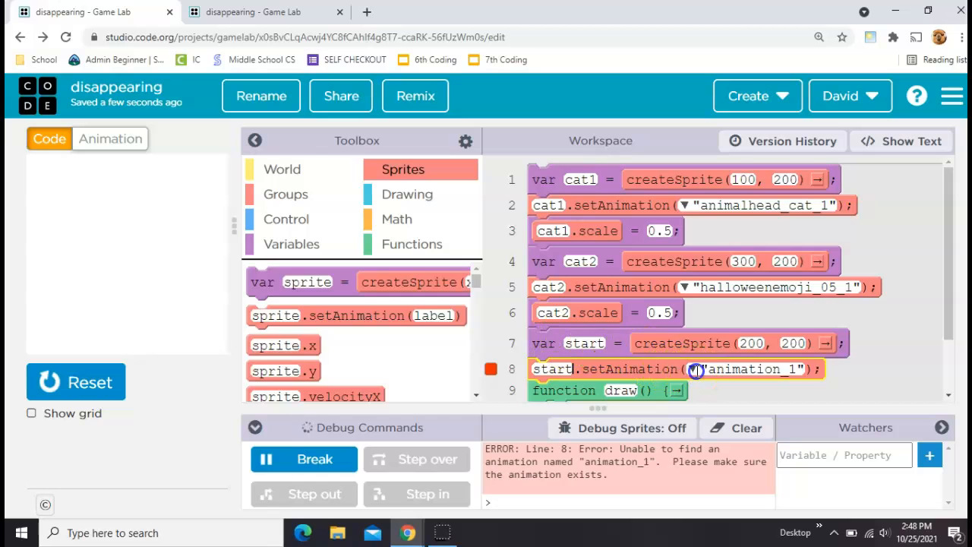
# Give the start sprite the start_button_1 animation and run the program again.
pyautogui.click(696, 369)
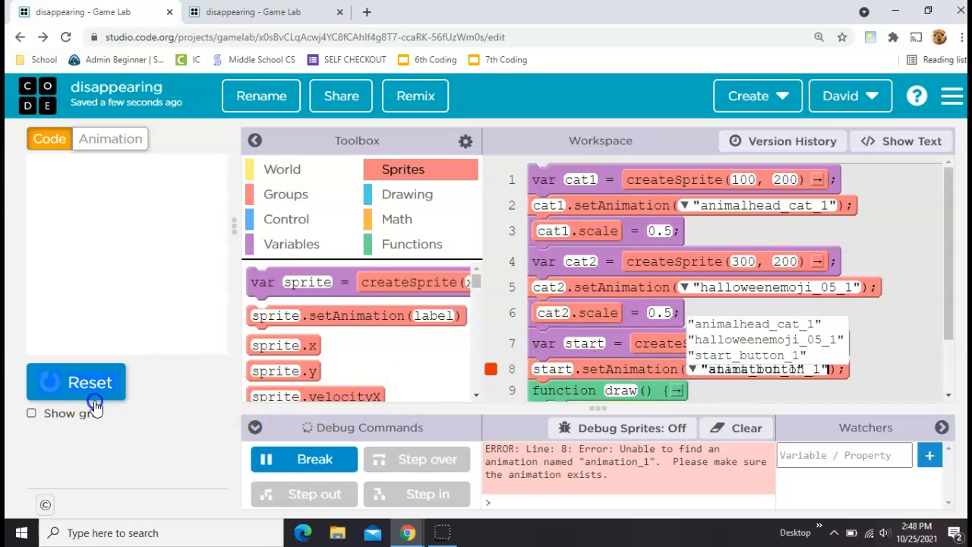
pyautogui.click(88, 383)
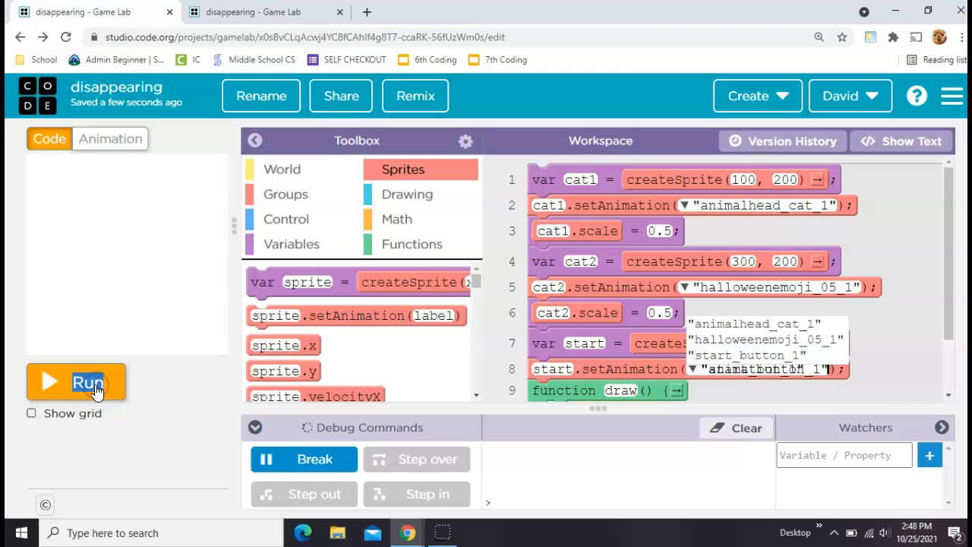
pyautogui.click(76, 383)
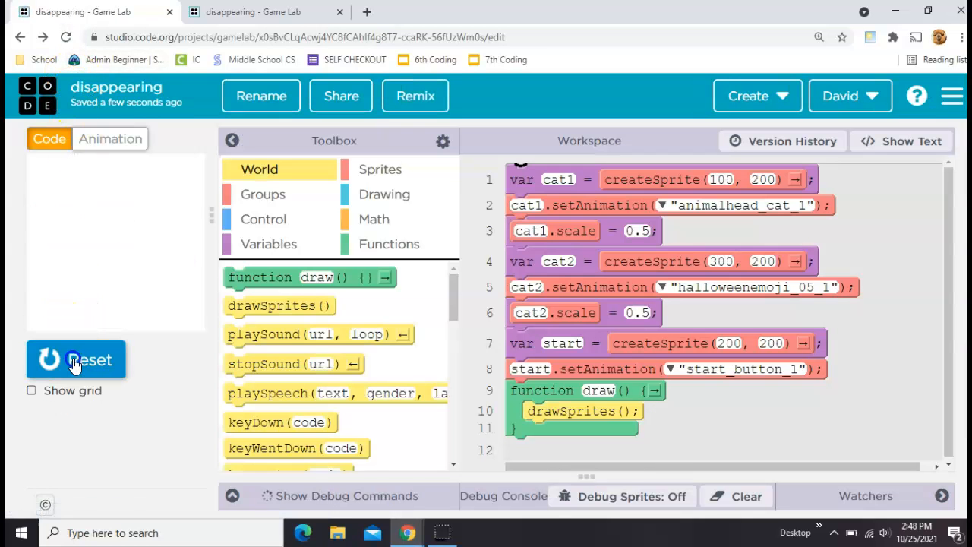
# Set start.scale = 4 so the START banner covers both cats in the preview.
pyautogui.click(76, 359)
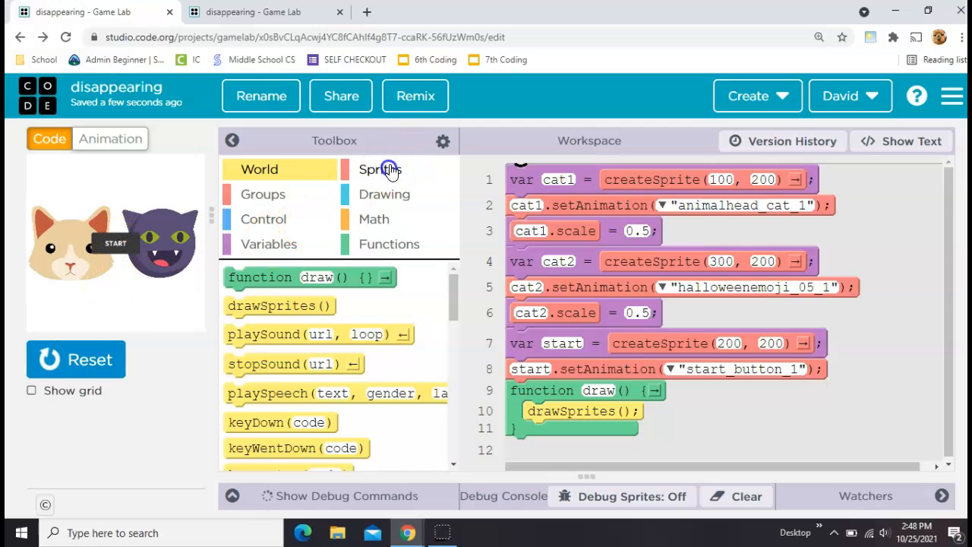
pyautogui.click(380, 168)
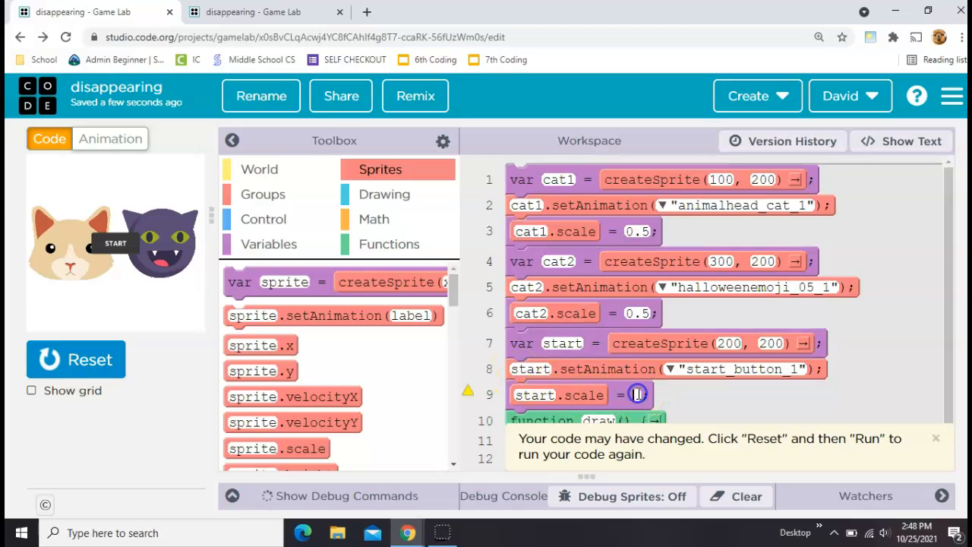
pyautogui.click(76, 359)
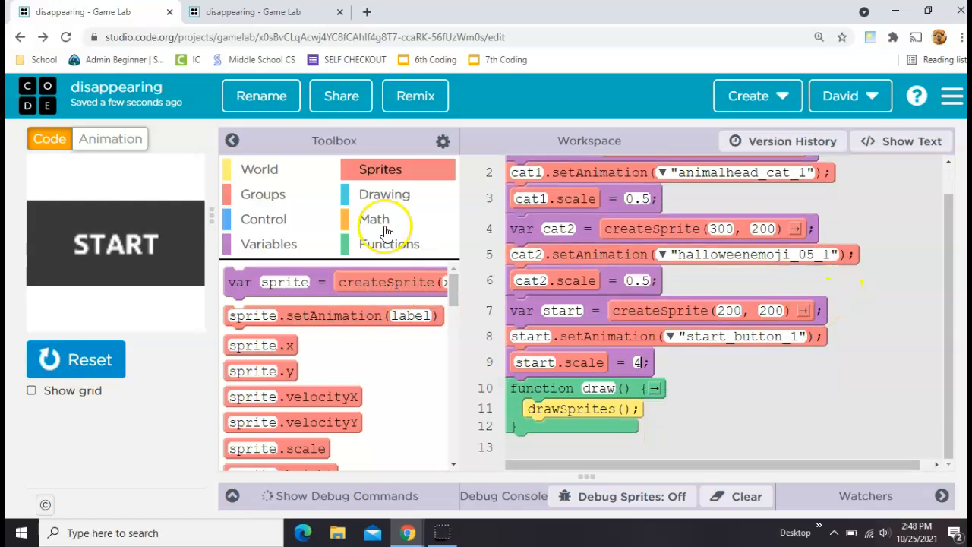
pyautogui.moveTo(115, 243)
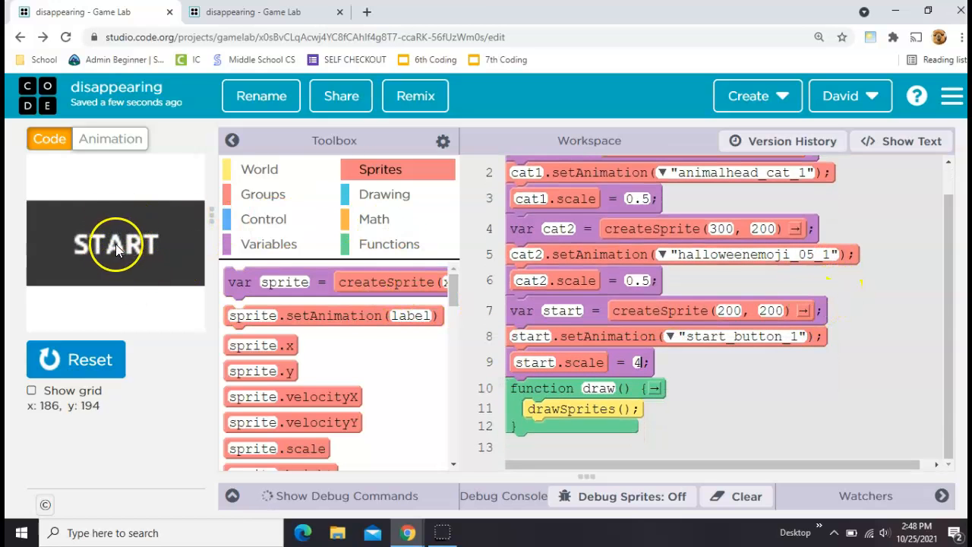
# Add an if block in draw with condition mousePressedOver(start).
pyautogui.click(264, 219)
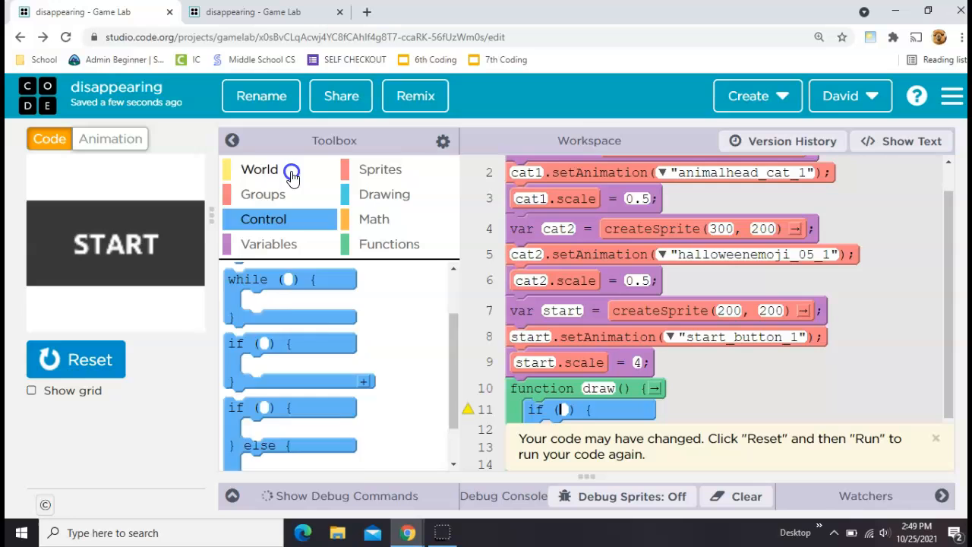
pyautogui.click(258, 168)
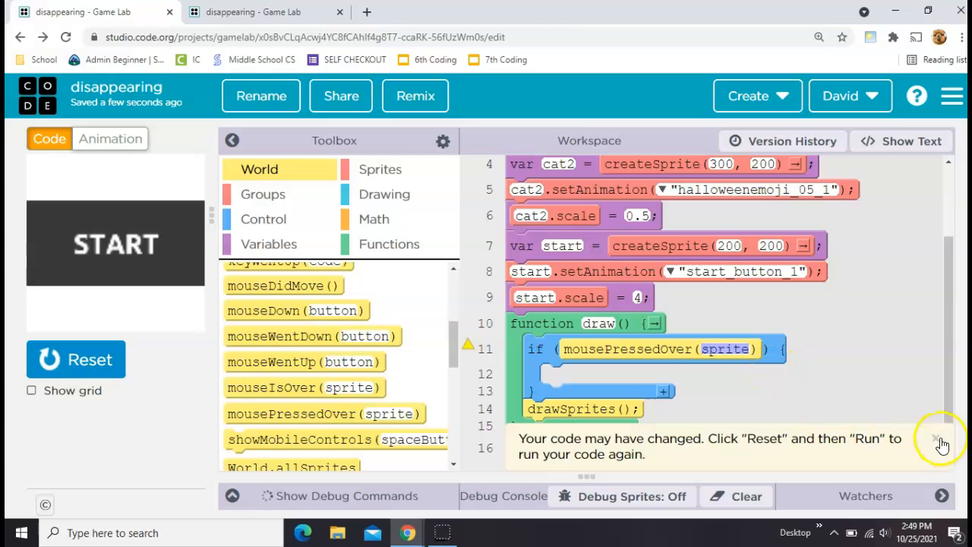
pyautogui.click(936, 438)
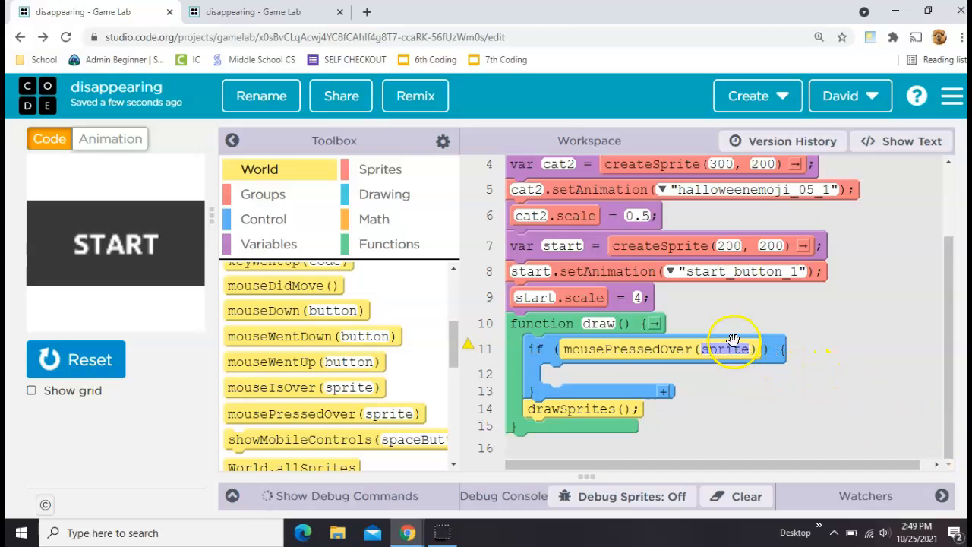
pyautogui.click(747, 349)
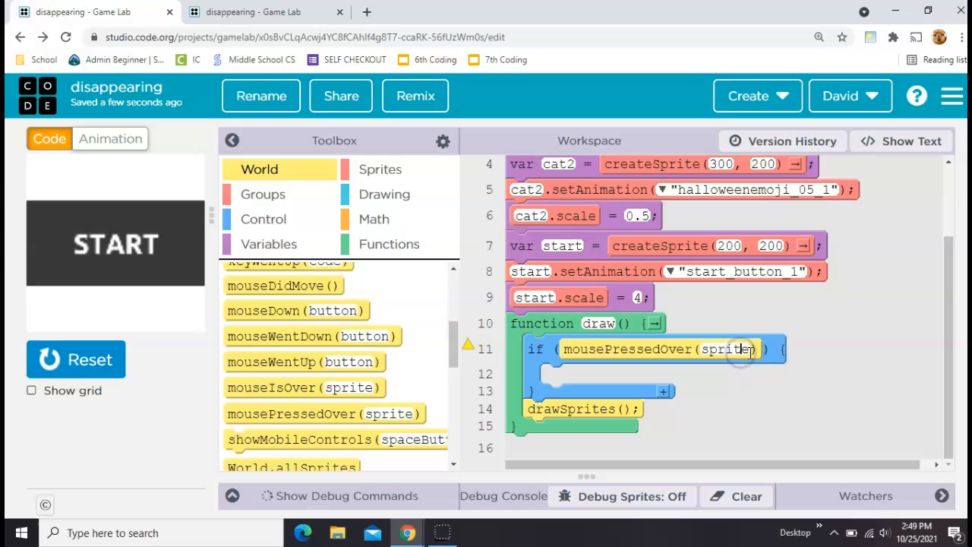
pyautogui.write('start')
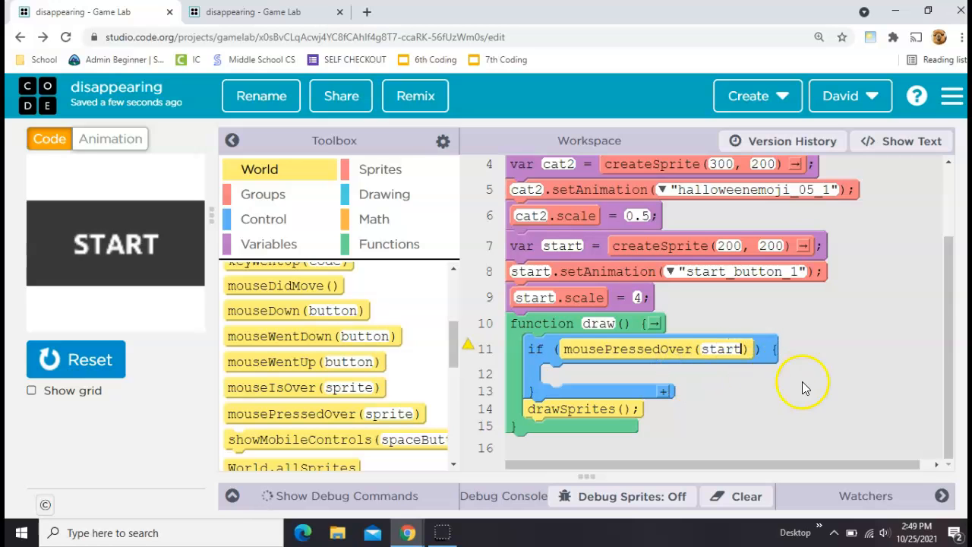
# Put start.destroy() inside the condition, then reset and click START to reveal the cats.
pyautogui.click(380, 169)
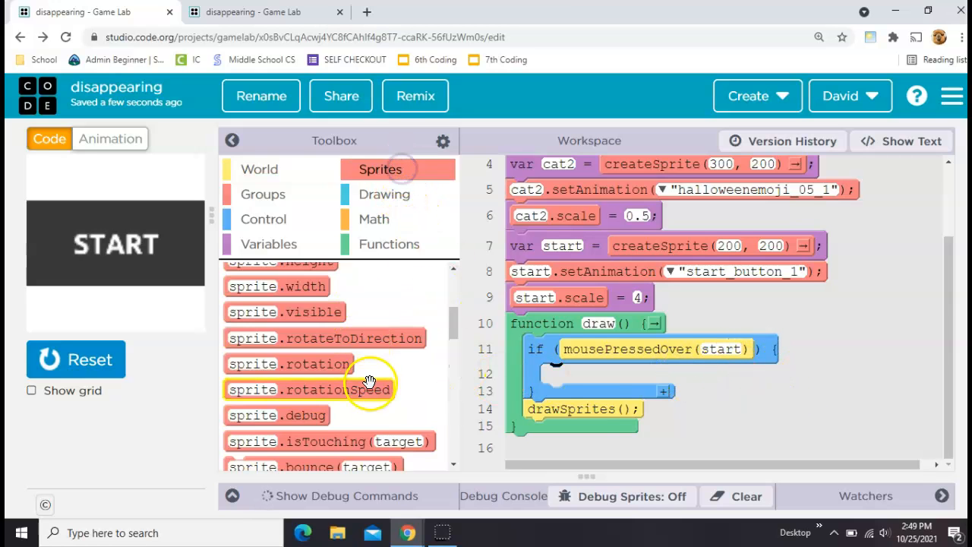
pyautogui.scroll(-3)
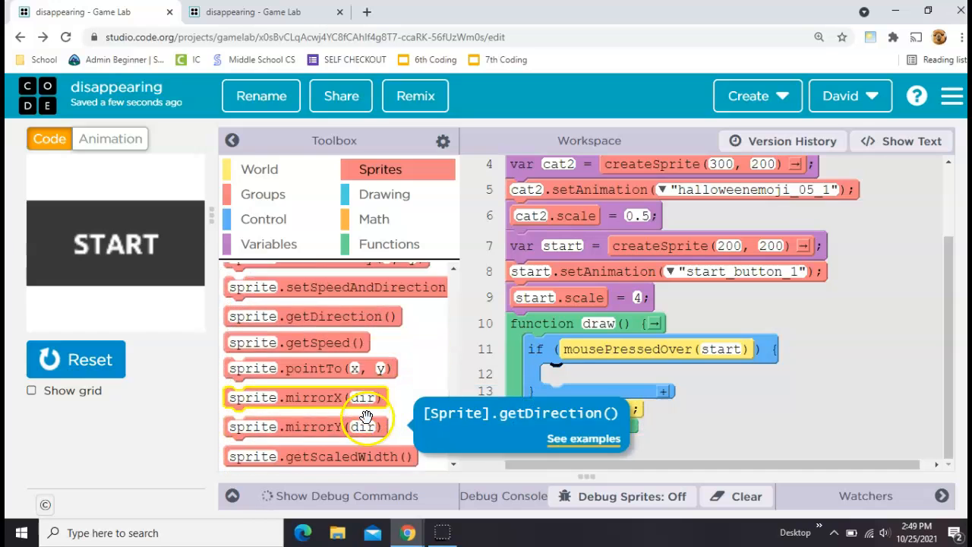
pyautogui.scroll(-3)
pyautogui.write('start')
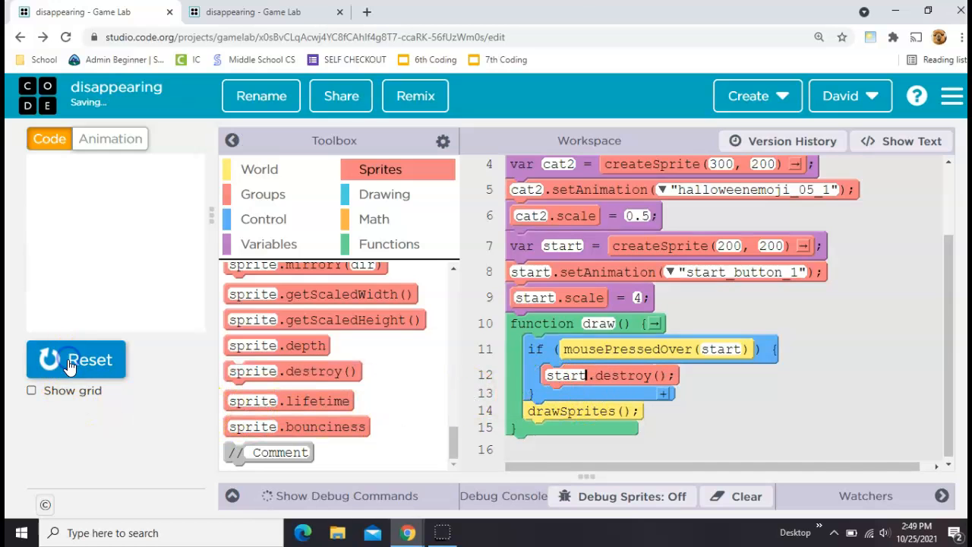
pyautogui.click(76, 359)
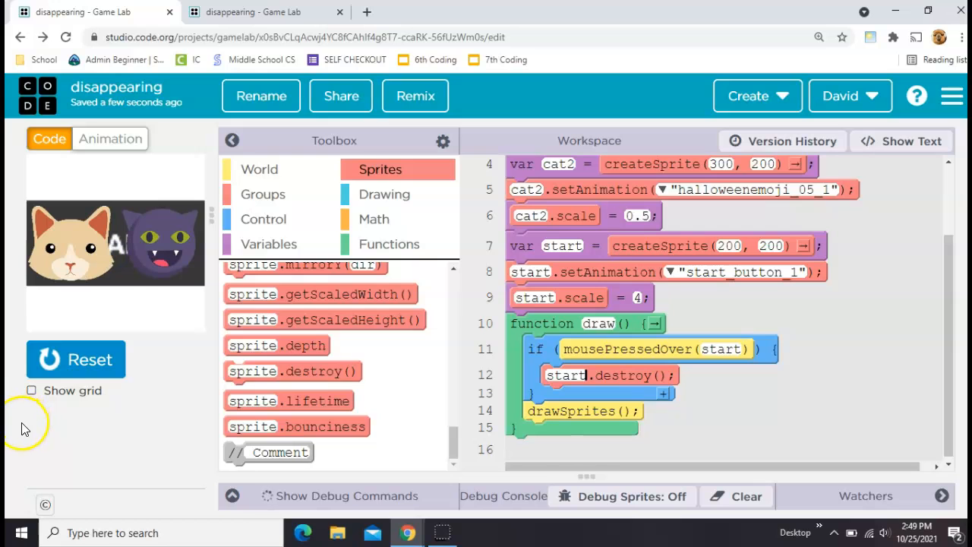
pyautogui.click(385, 195)
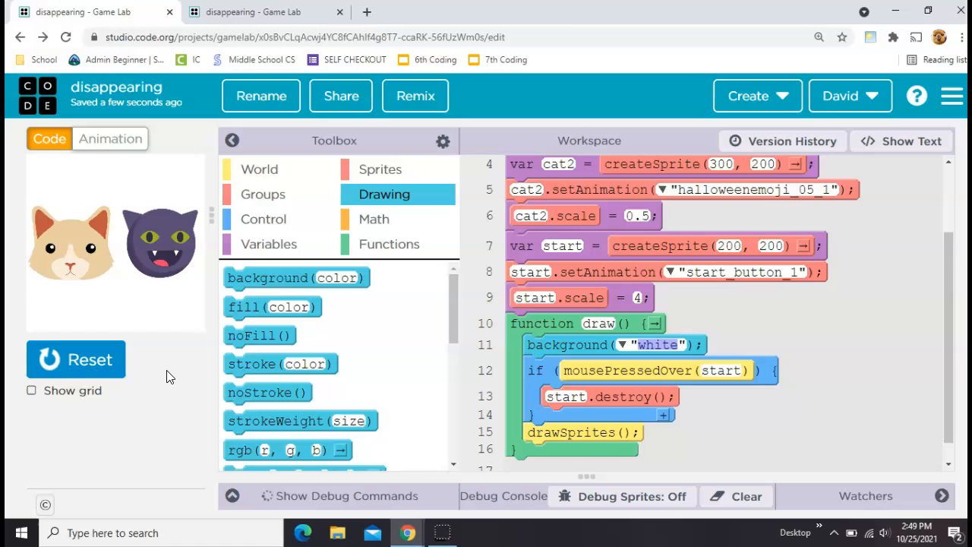
pyautogui.moveTo(163, 380)
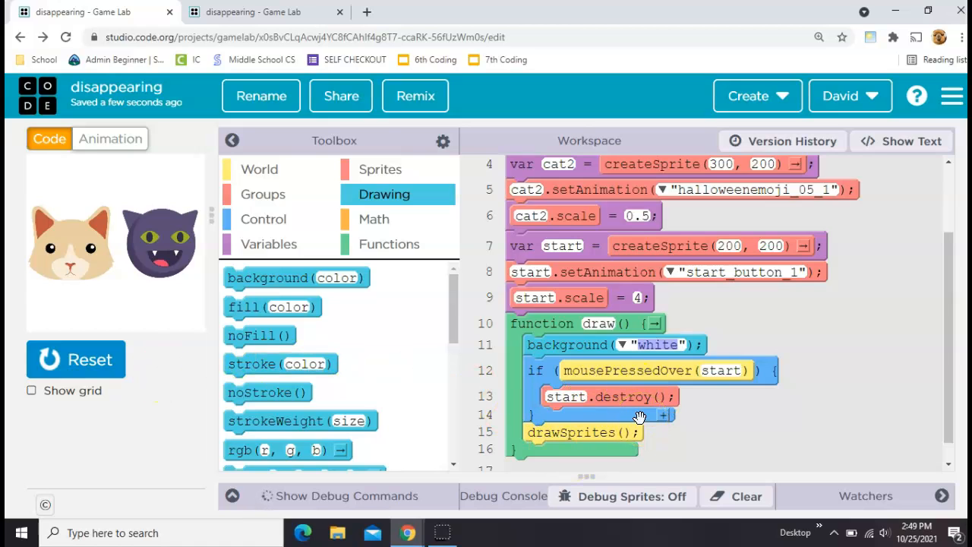
pyautogui.moveTo(544, 379)
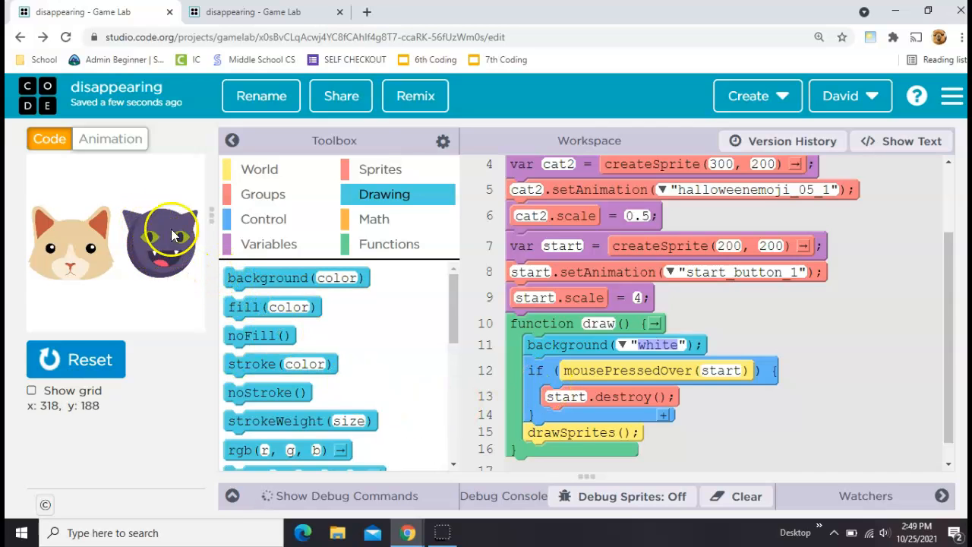
pyautogui.moveTo(190, 274)
pyautogui.write('500')
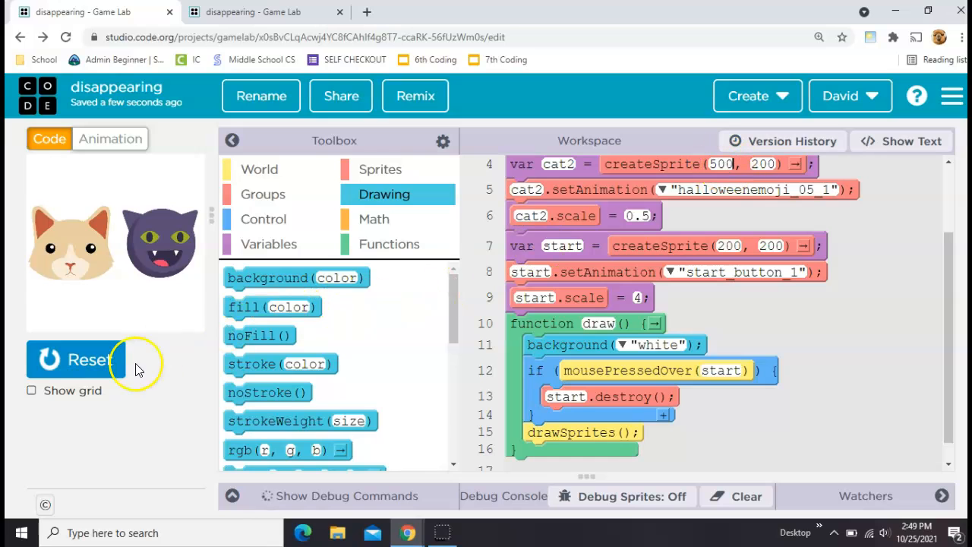
# Inside the mousePressedOver(cat1) condition, set cat2.x = 300 and test the game.
pyautogui.click(76, 360)
pyautogui.write('cat1')
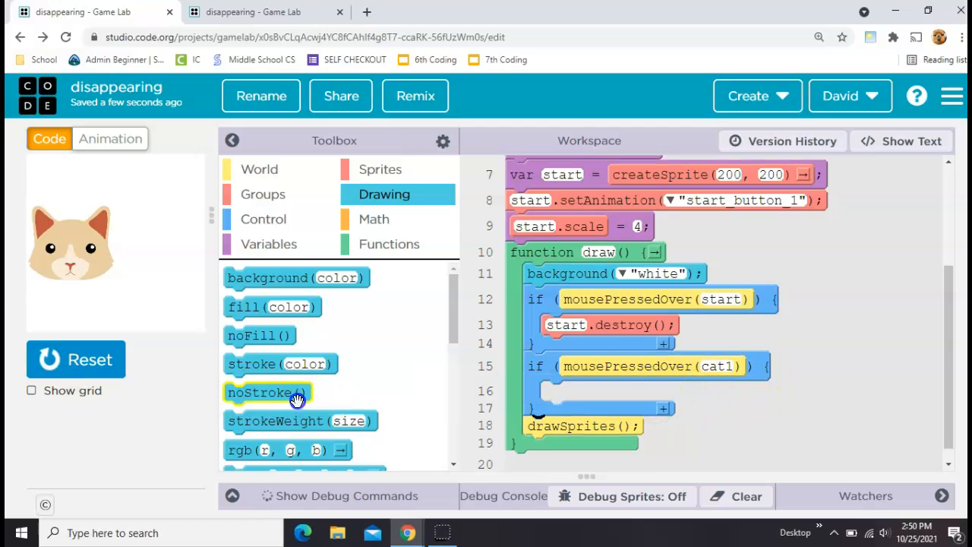
pyautogui.click(380, 168)
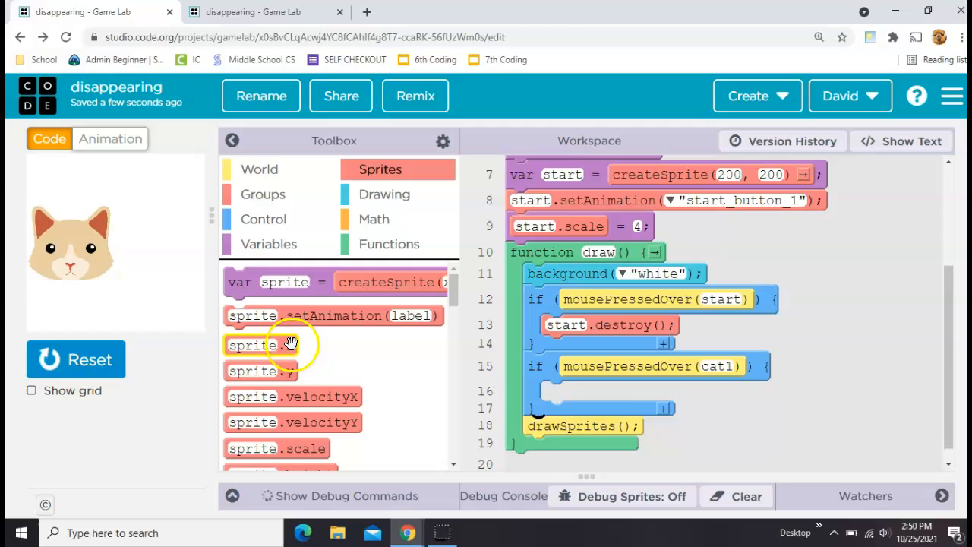
pyautogui.moveTo(261, 345); pyautogui.dragTo(583, 395)
pyautogui.write('cat2')
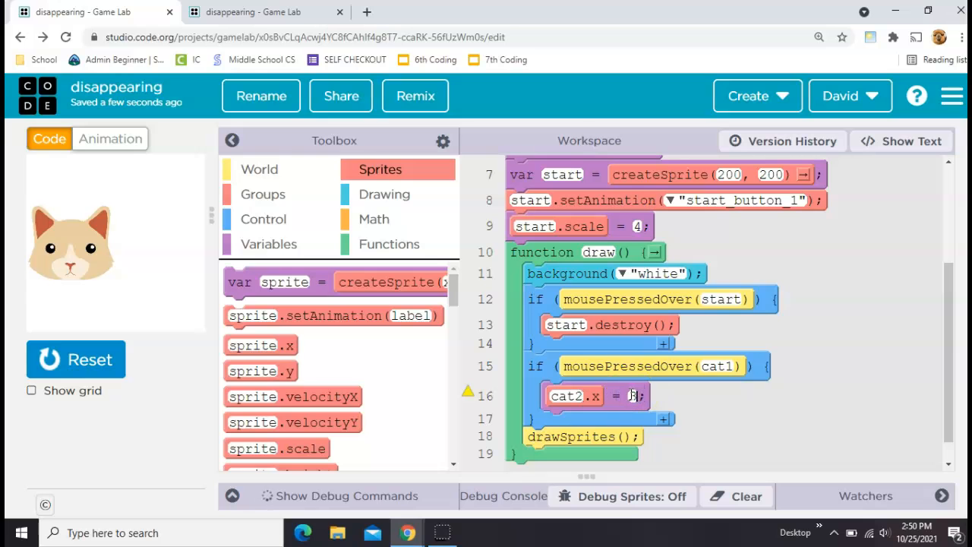
pyautogui.write('300')
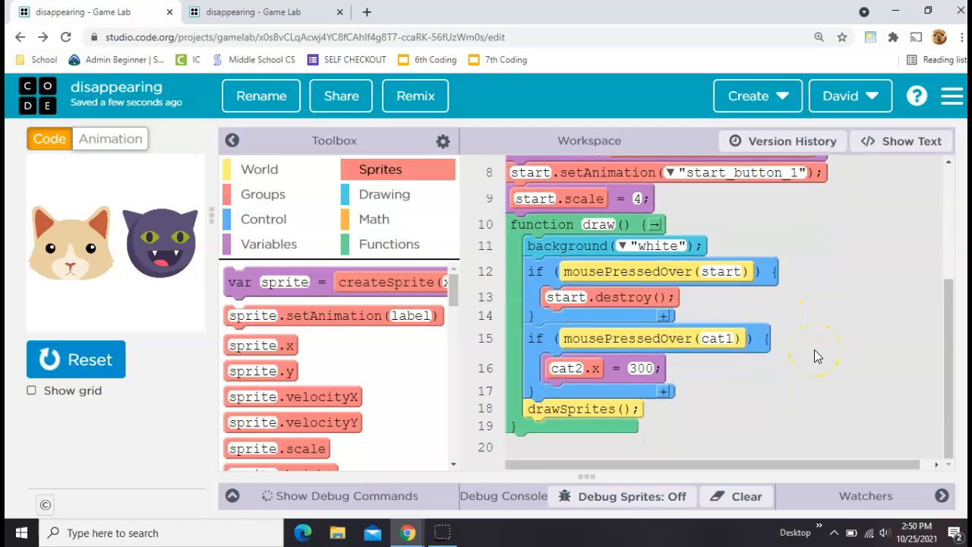
pyautogui.moveTo(721, 389)
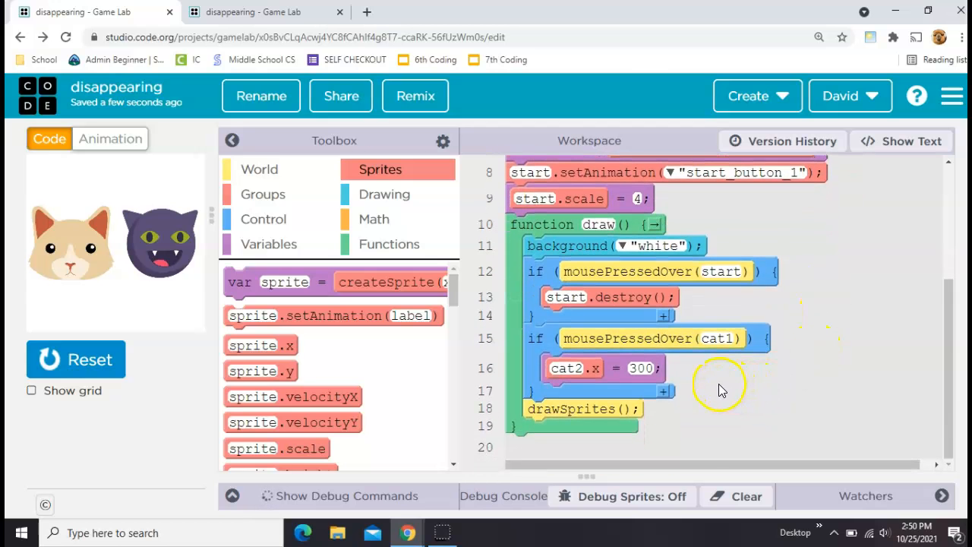
pyautogui.moveTo(159, 247)
pyautogui.write('cat1')
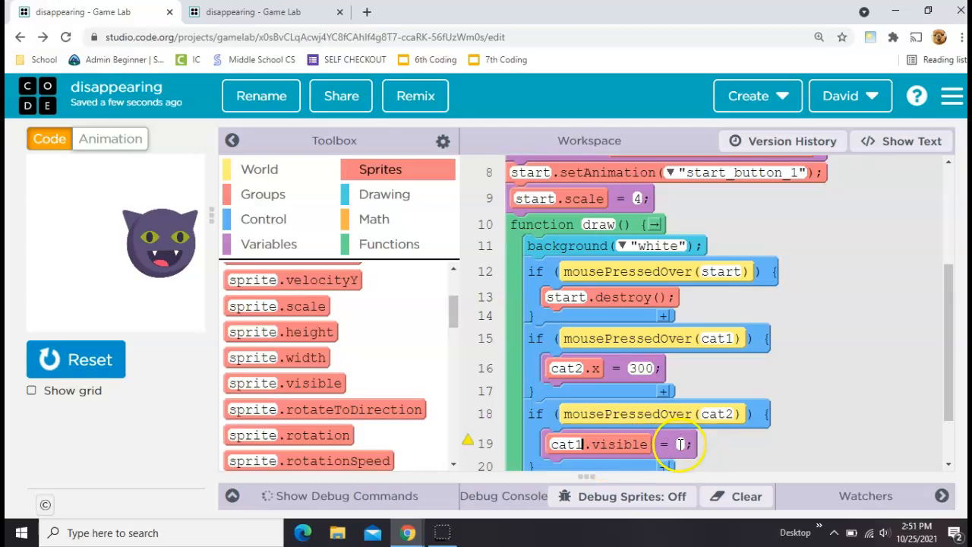
# Set cat1.visible = false when cat2 is pressed, then restart and click a cat to test.
pyautogui.write('alse')
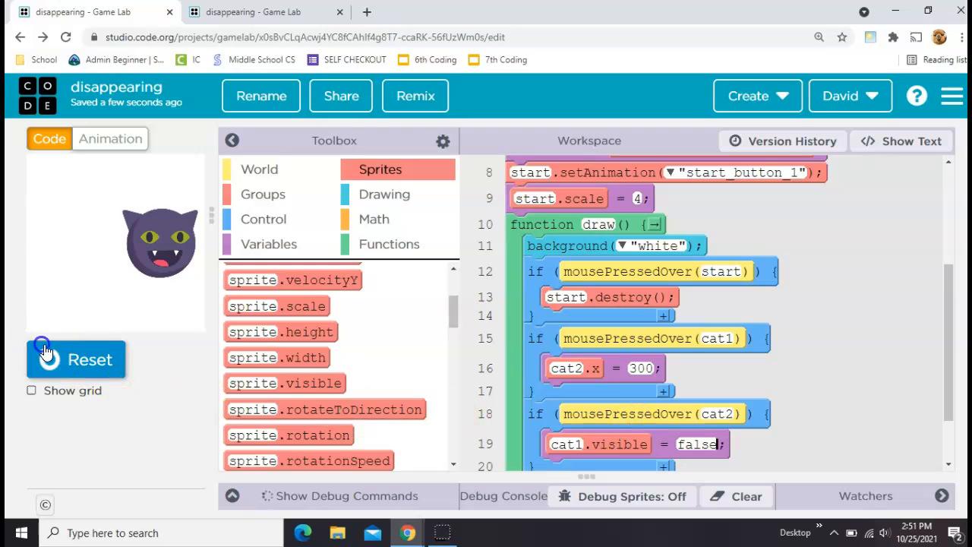
pyautogui.click(76, 359)
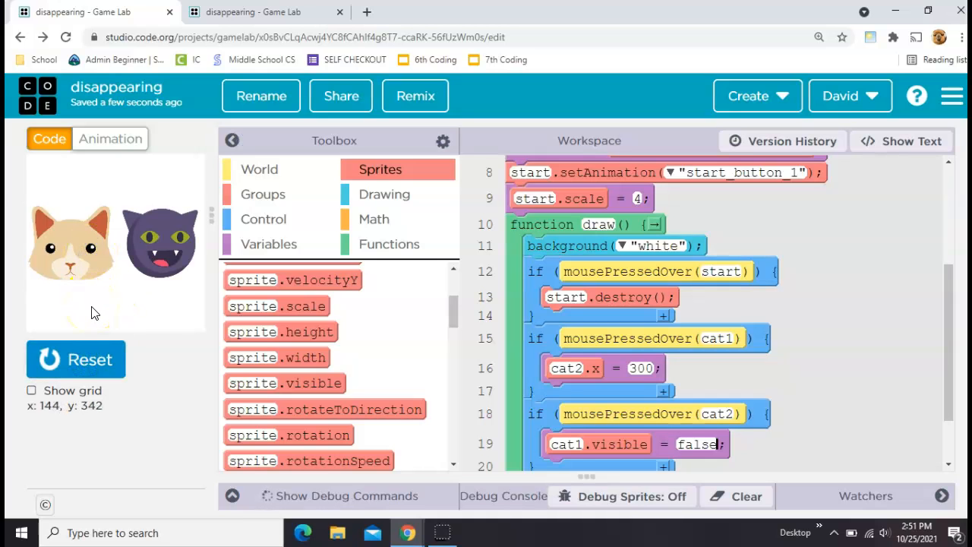
pyautogui.click(70, 243)
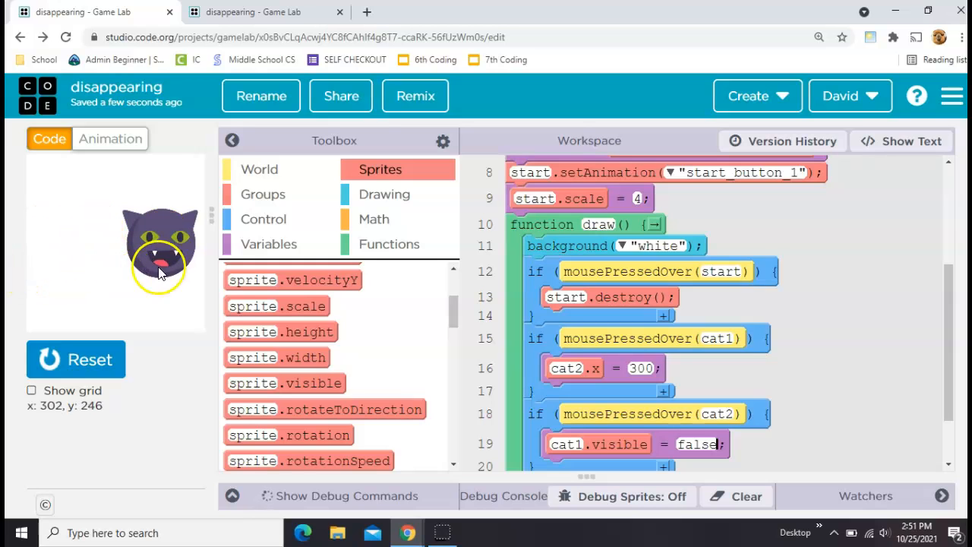
# Add ellipse(100,200,50,50) to the cat1 condition and retest until only the purple cat remains.
pyautogui.click(383, 194)
pyautogui.write('100')
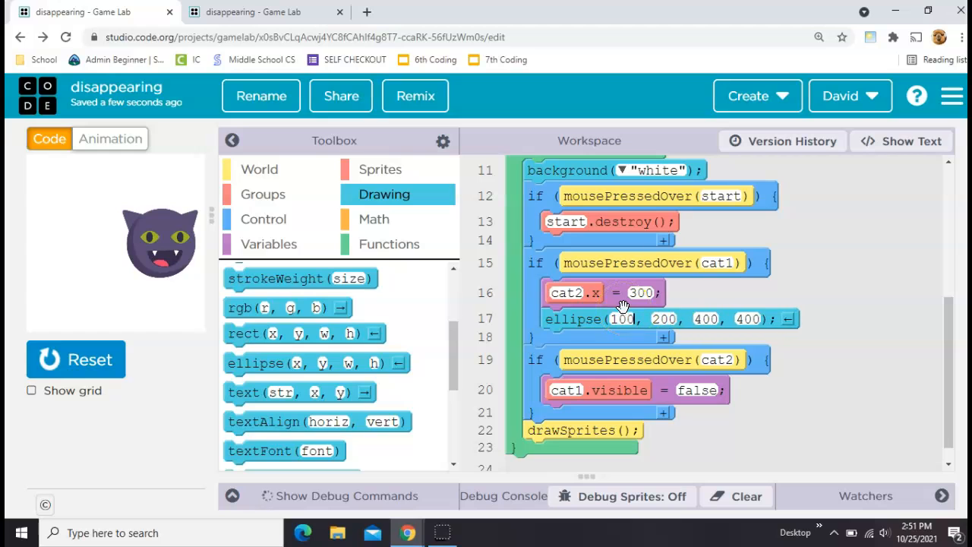
pyautogui.click(704, 319)
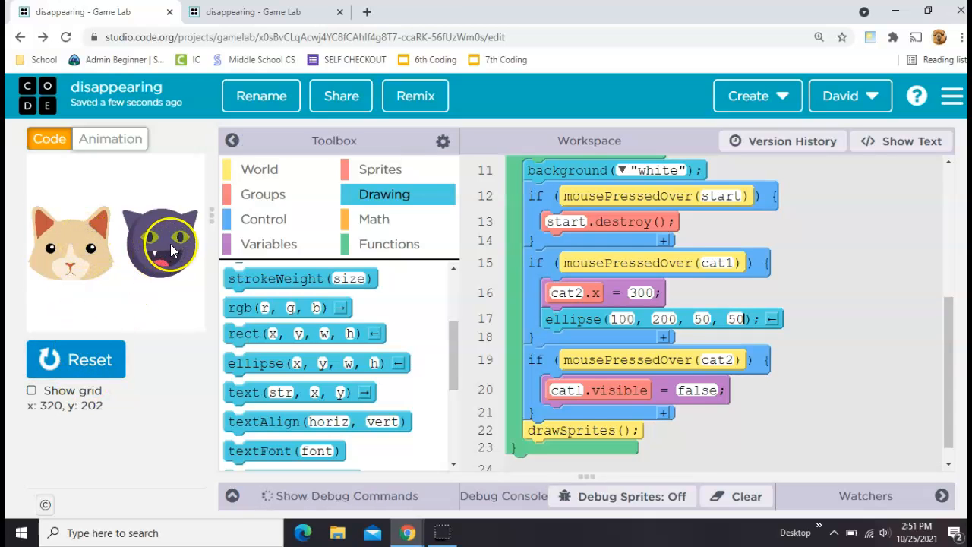
pyautogui.click(73, 243)
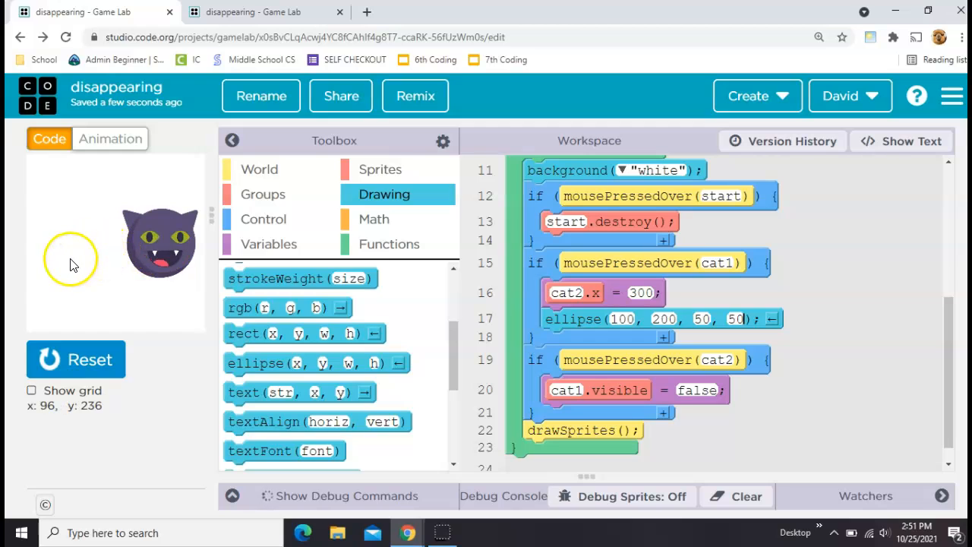
pyautogui.click(70, 261)
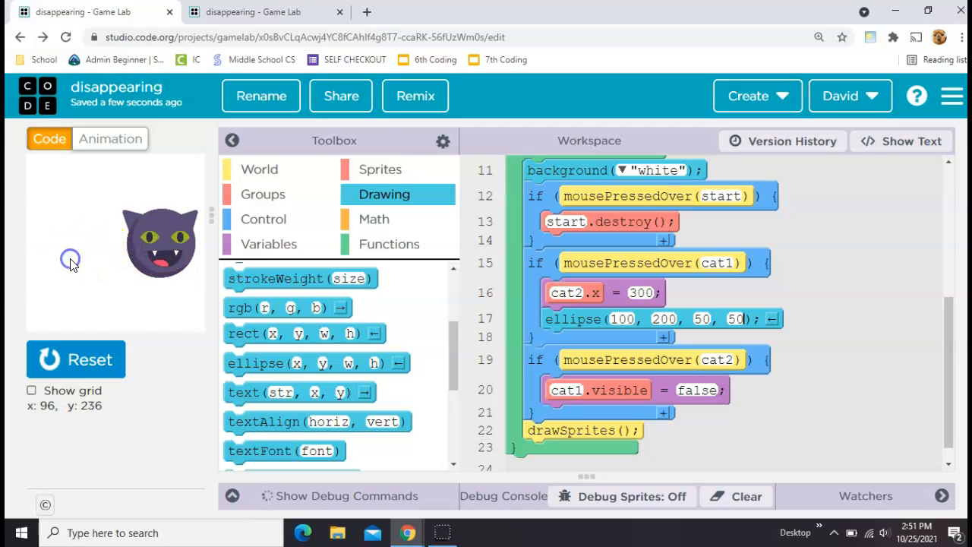